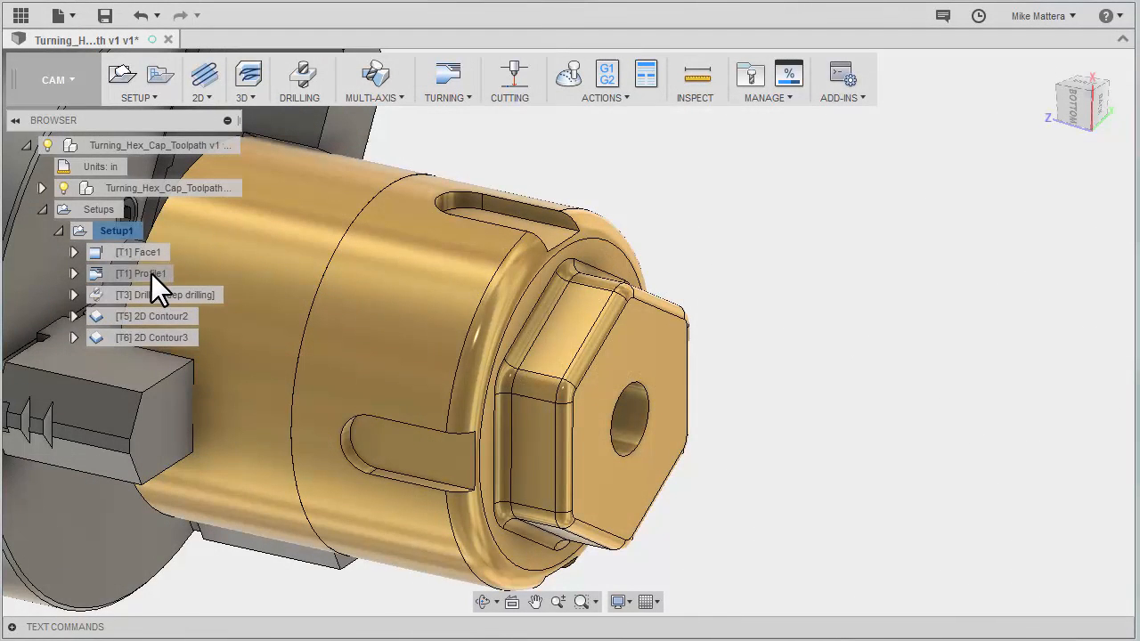
- Duplicate the Profile1 turning toolpath, creating a Profile1 (2) copy in the setup
right_click(141, 274)
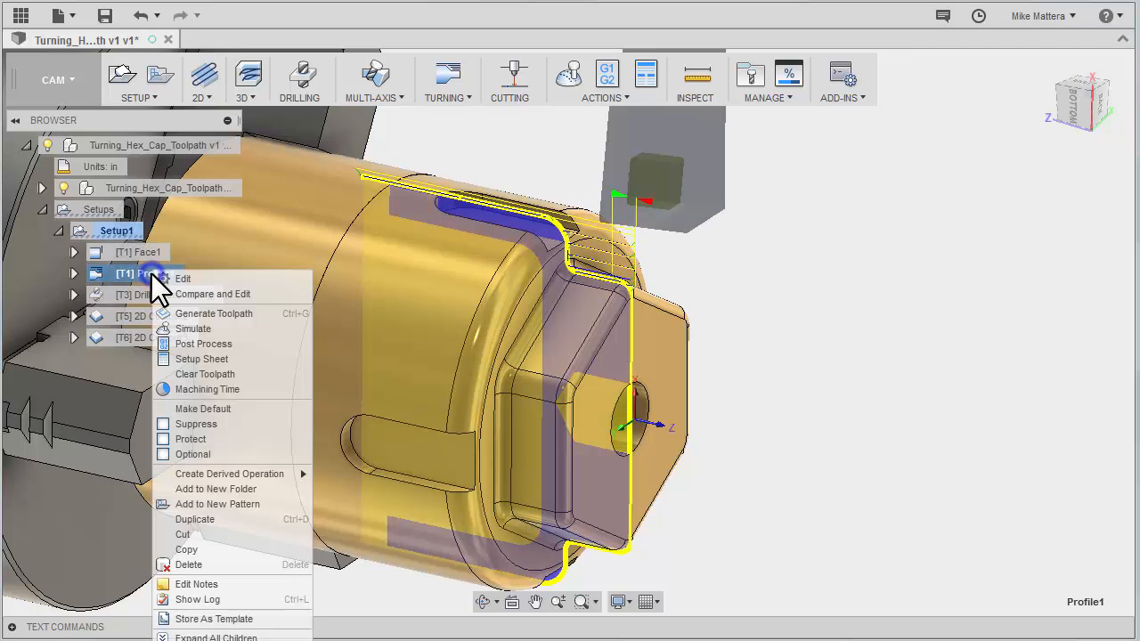
mouse_move(194, 520)
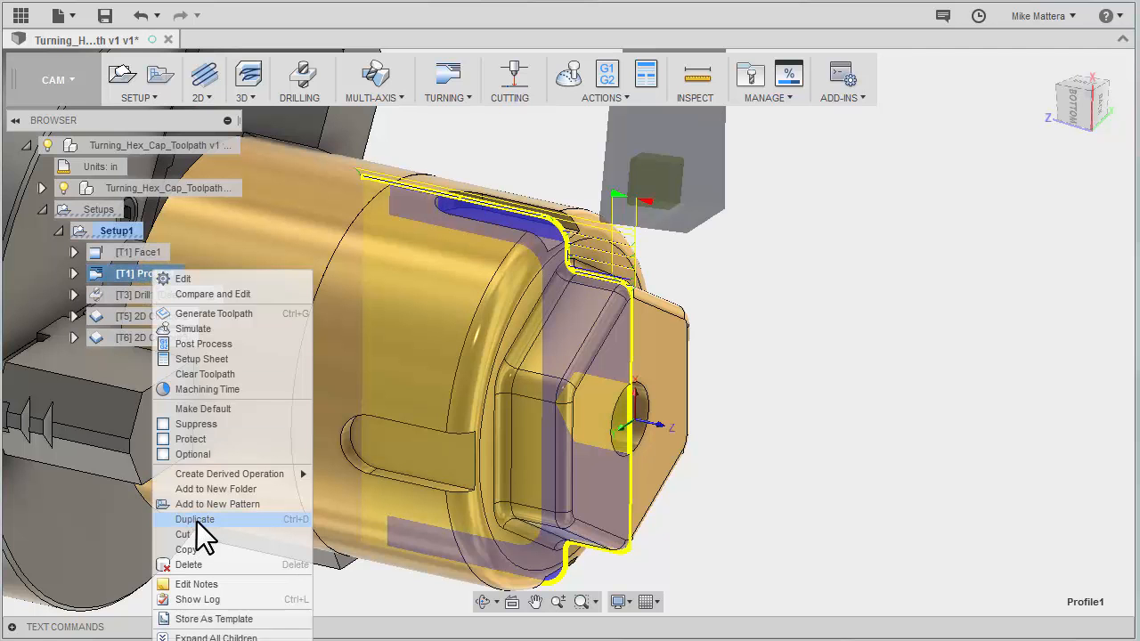
click(196, 520)
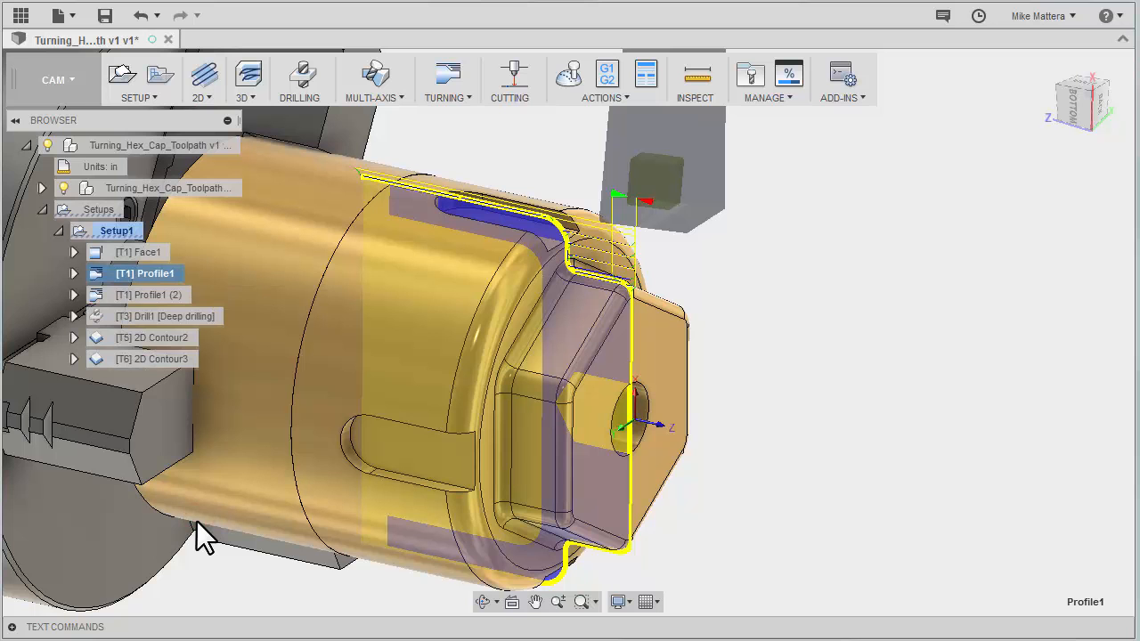
click(157, 296)
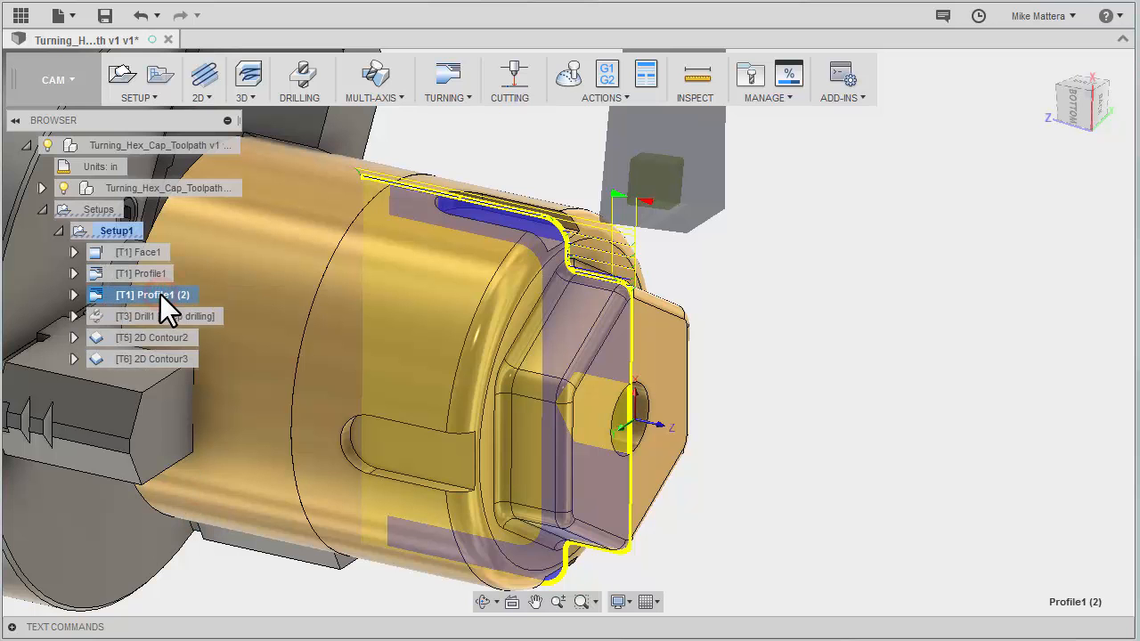
right_click(151, 295)
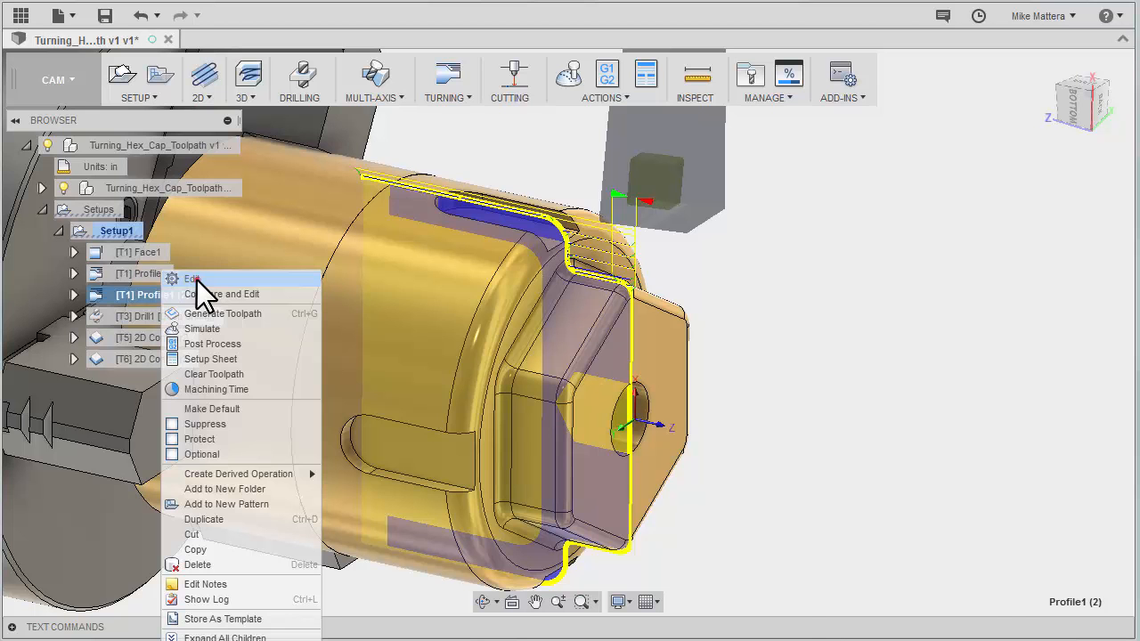
- Edit Profile1 (2) and switch its tool to #2, the VNMT16T302-DVLN-R insert
click(192, 278)
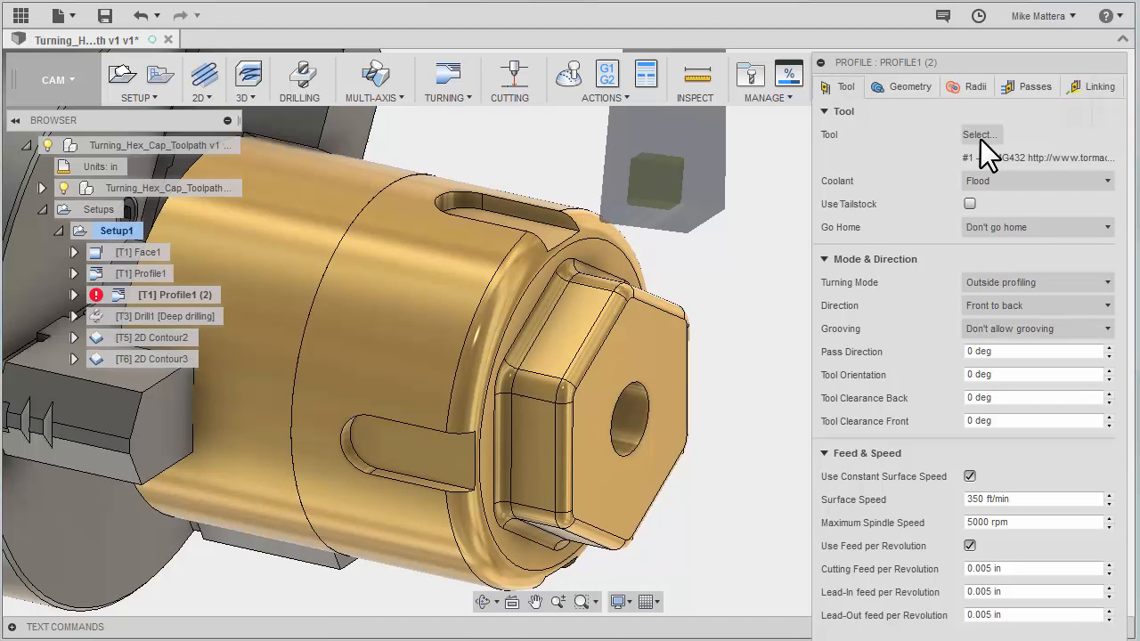
click(980, 135)
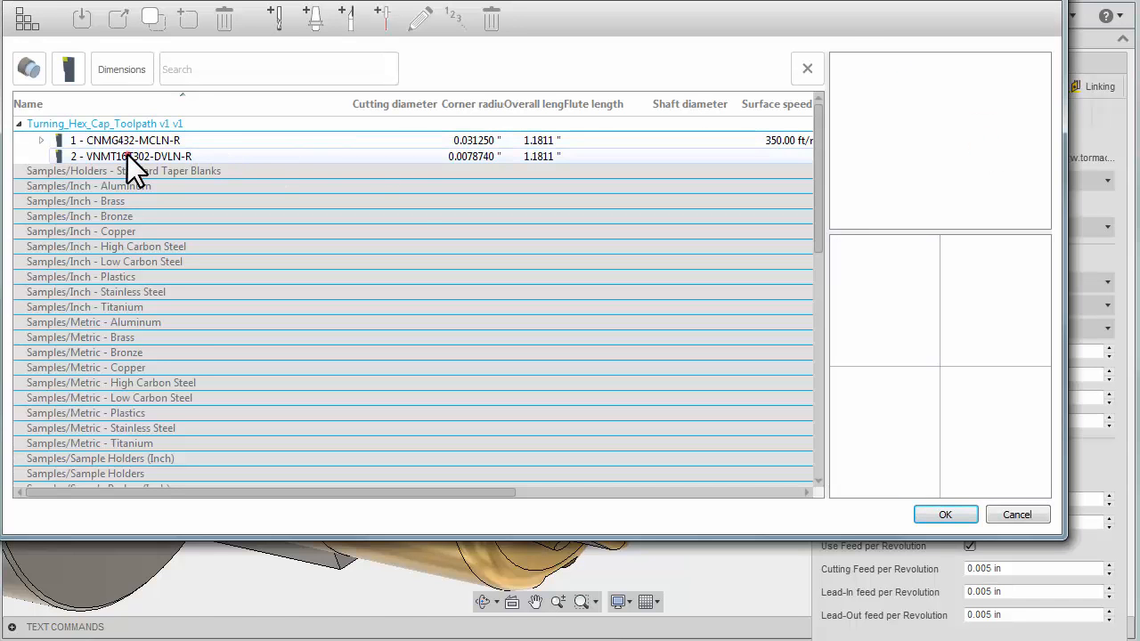
click(132, 157)
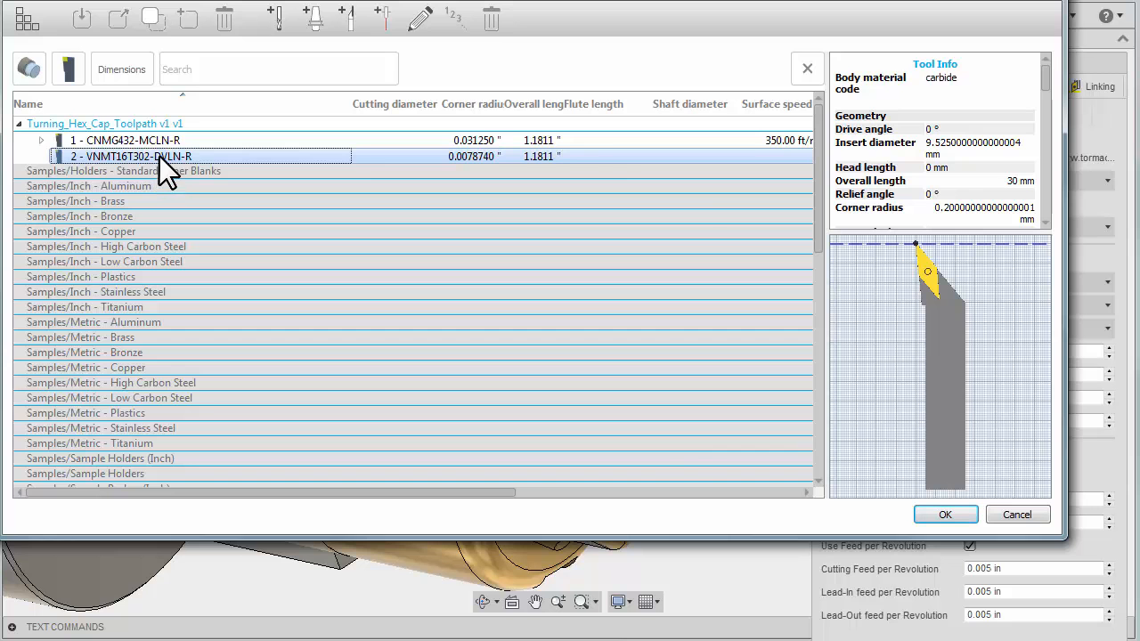
click(946, 515)
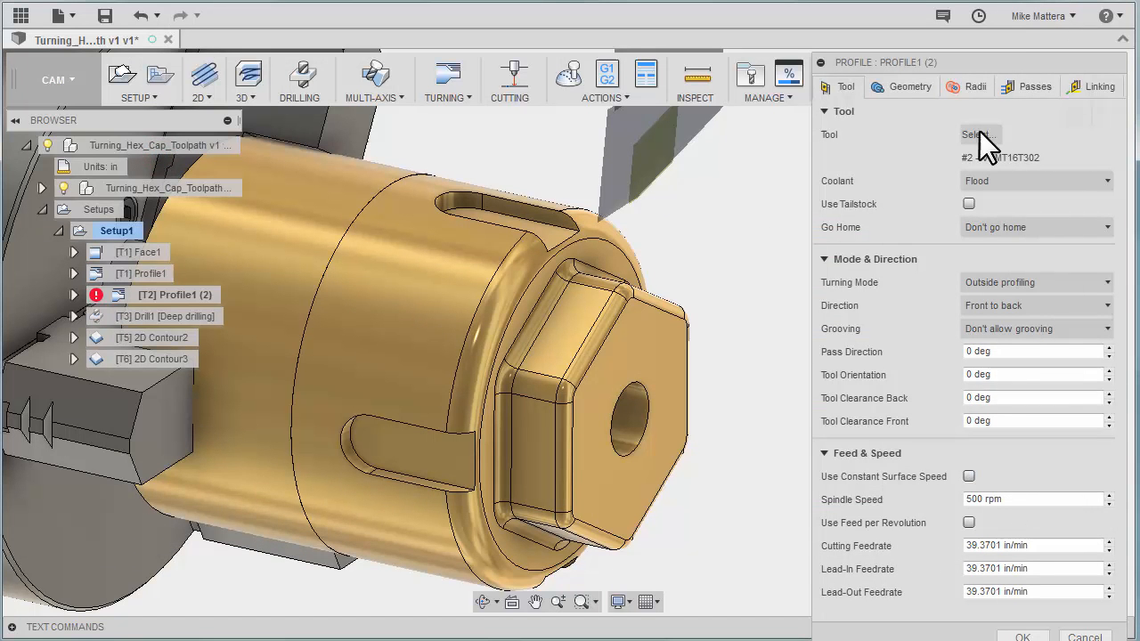
- Make Profile1 (2) a finishing-only pass with roughing and stock-to-leave off, and generate it
click(1035, 85)
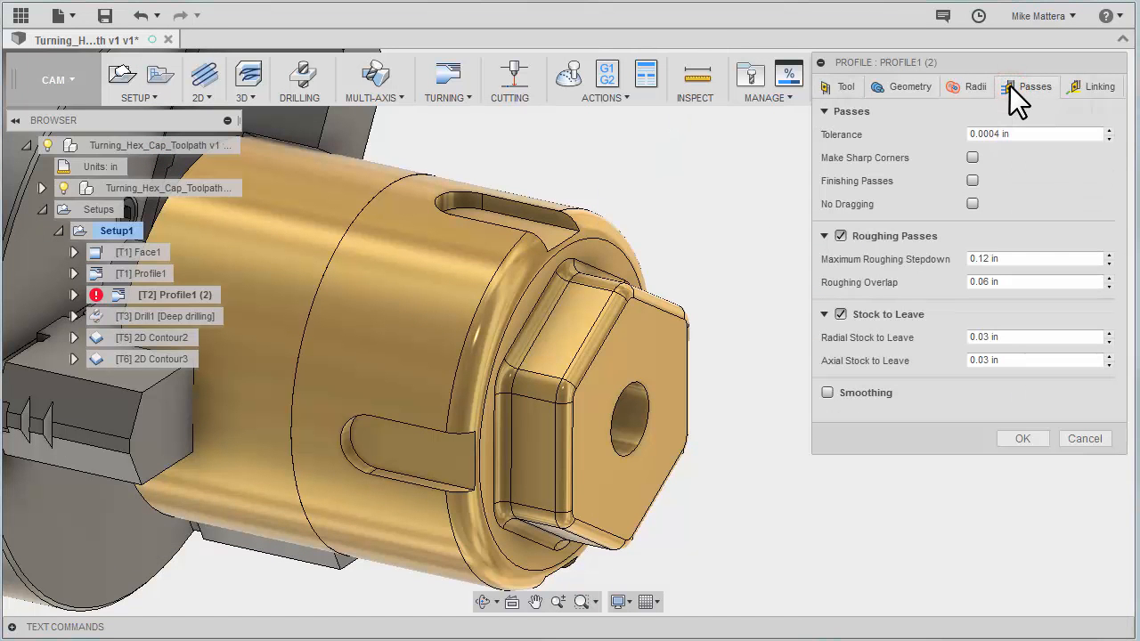
click(826, 313)
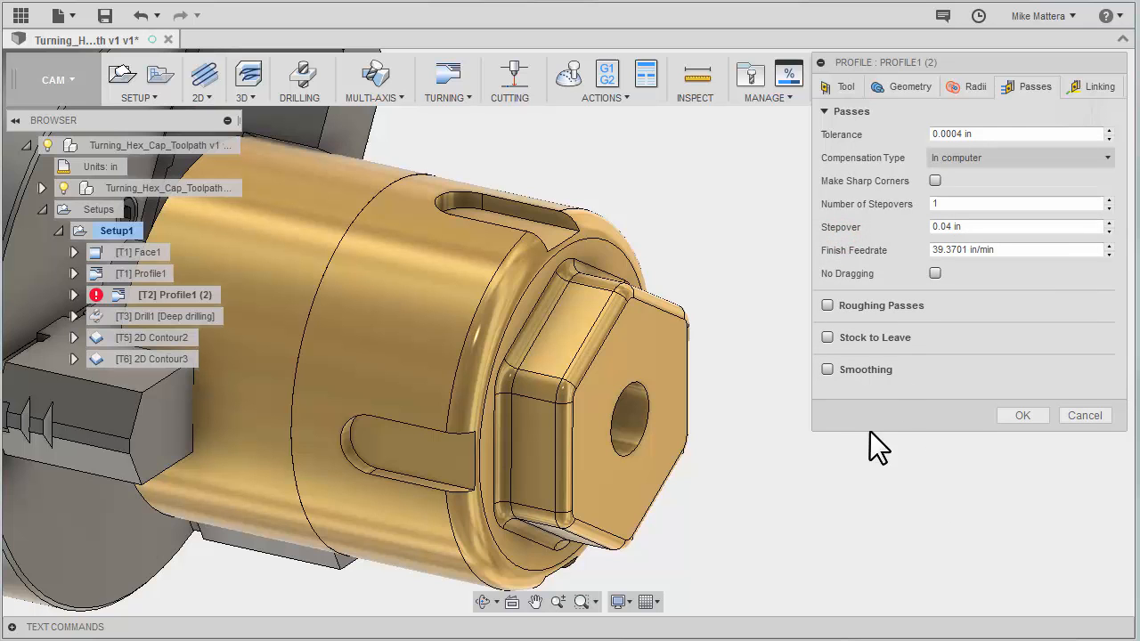
mouse_move(894, 235)
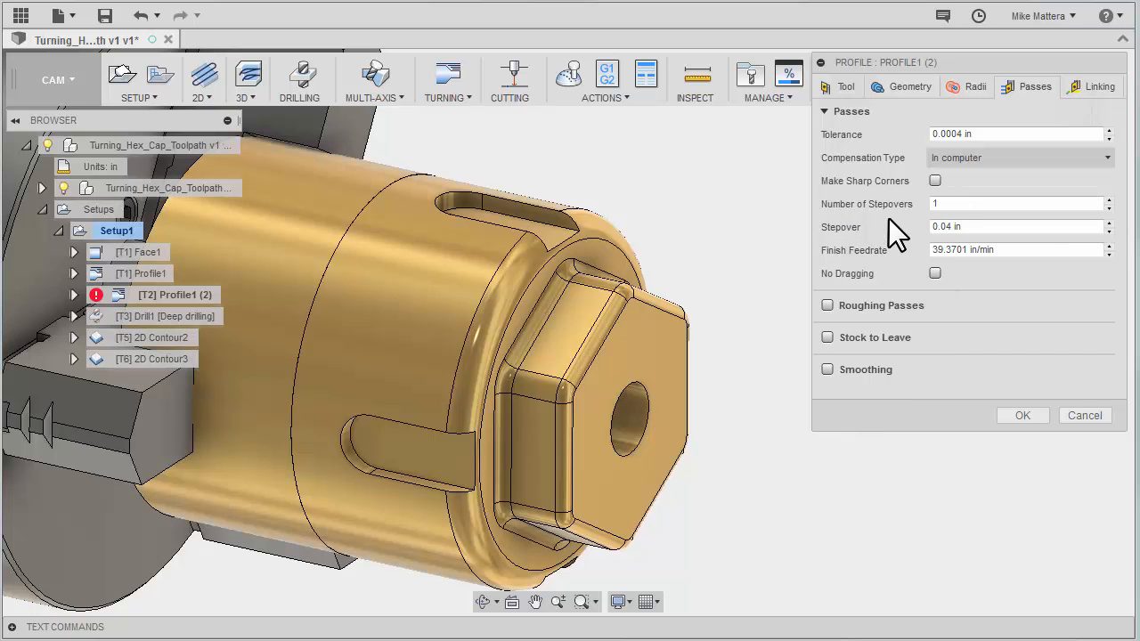
mouse_move(916, 231)
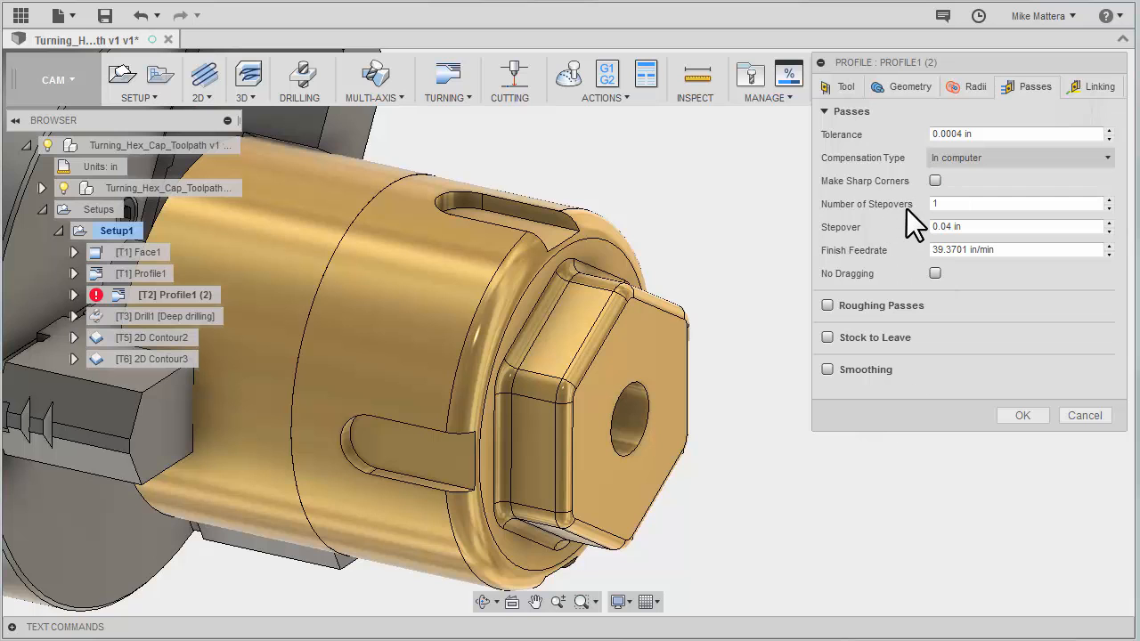
mouse_move(1007, 300)
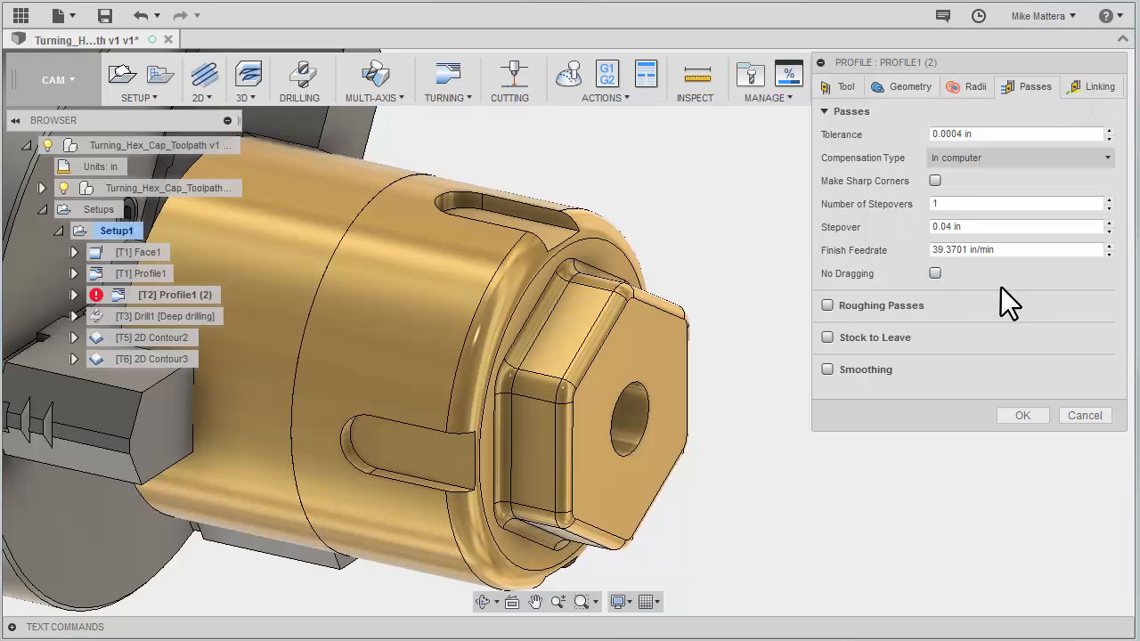
mouse_move(1002, 313)
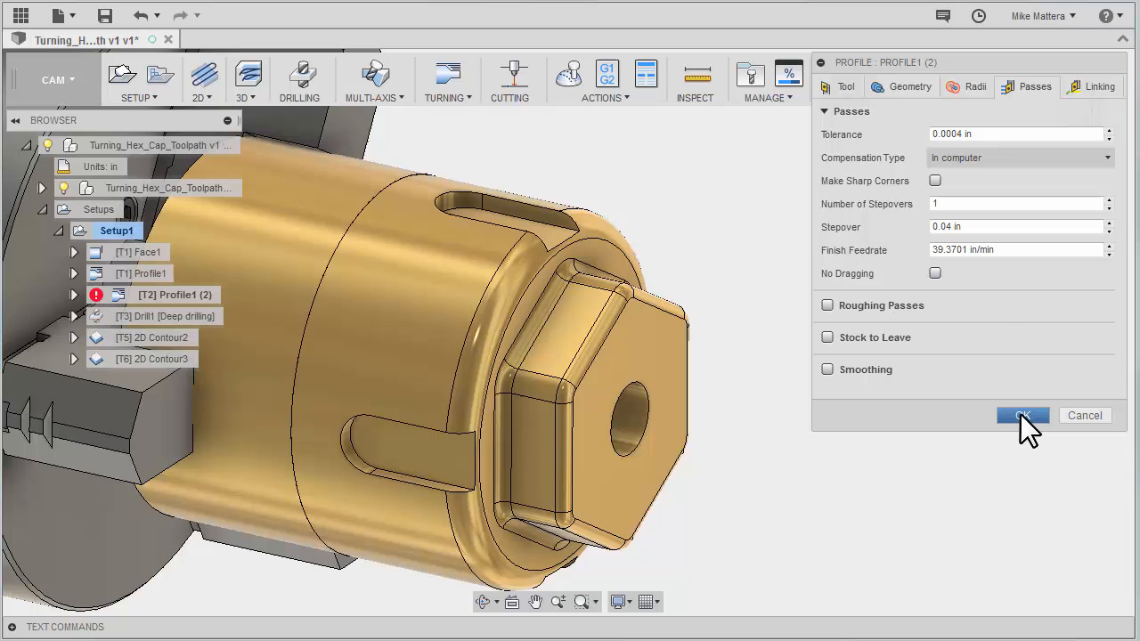
click(1023, 415)
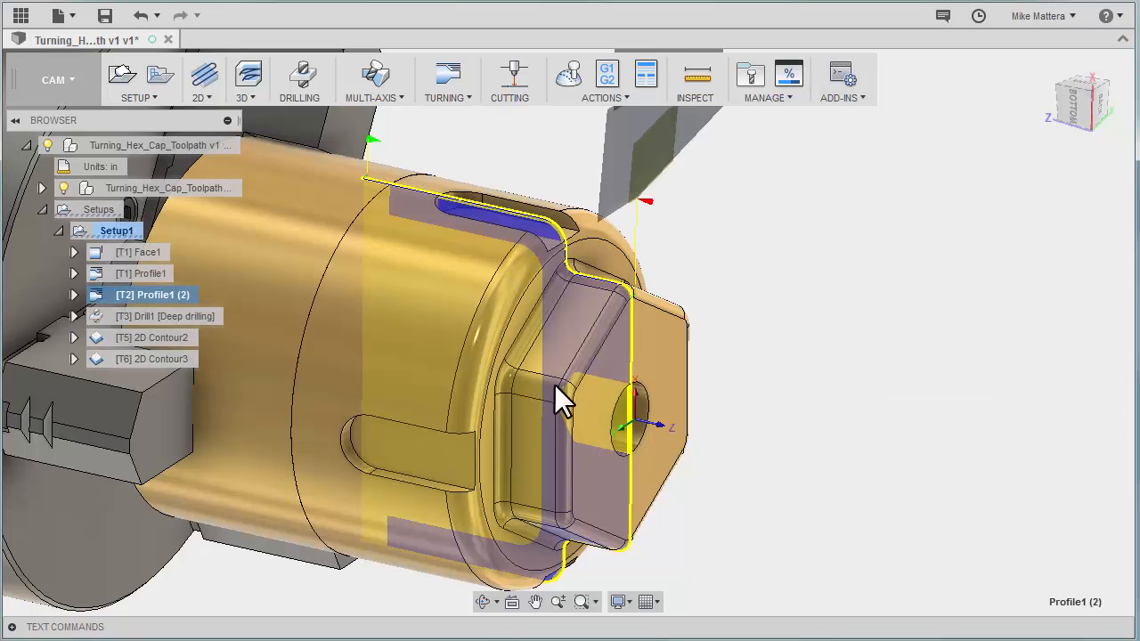
click(139, 253)
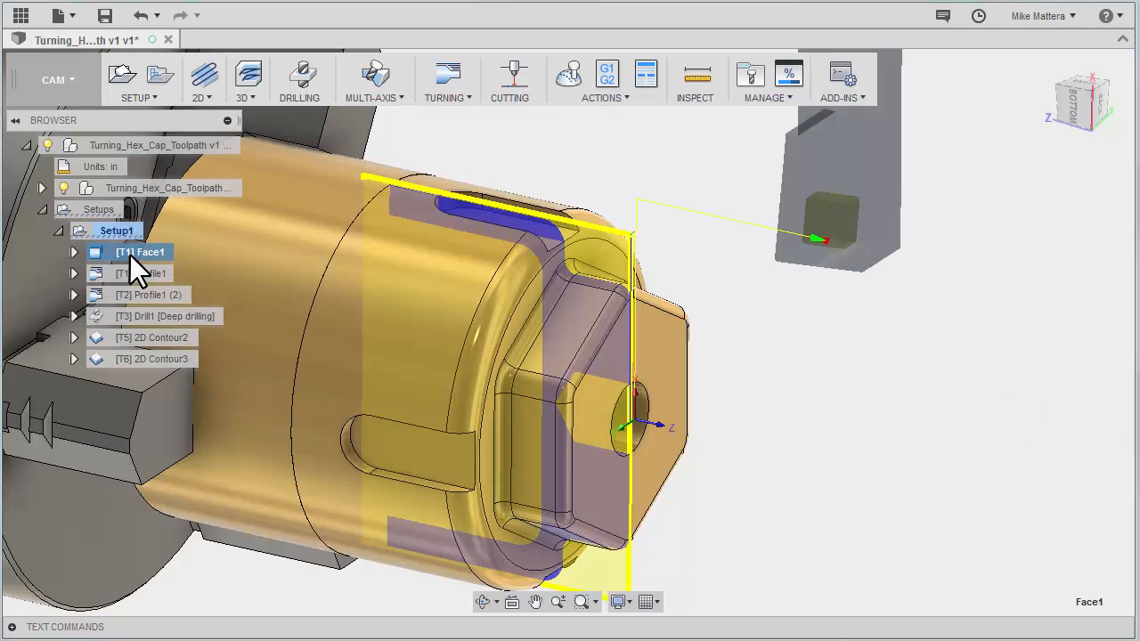
click(146, 275)
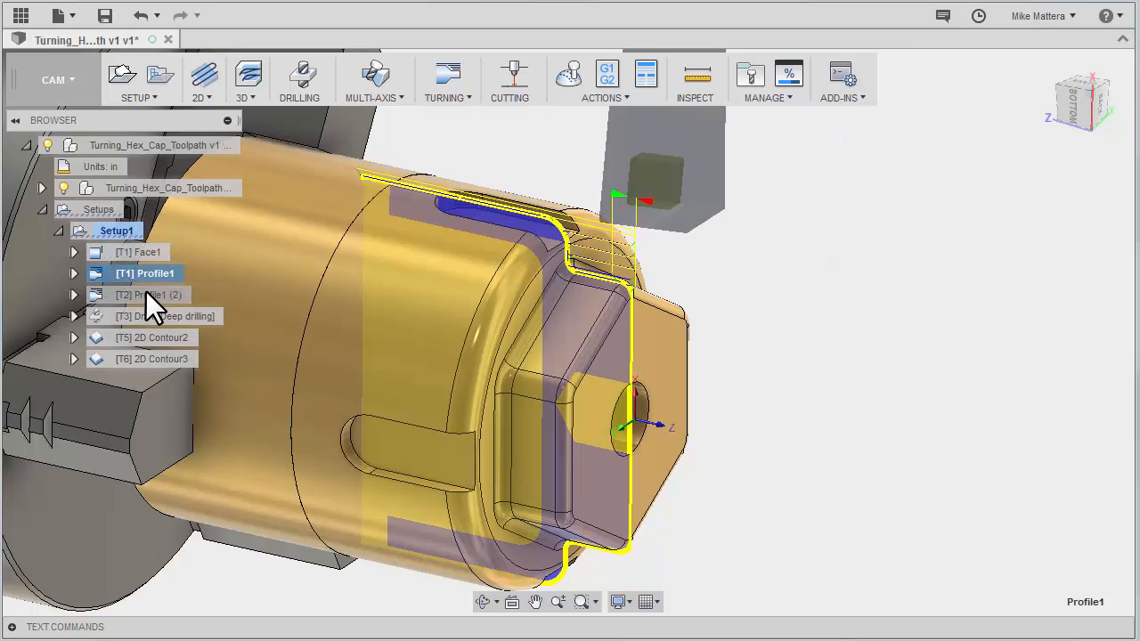
click(146, 296)
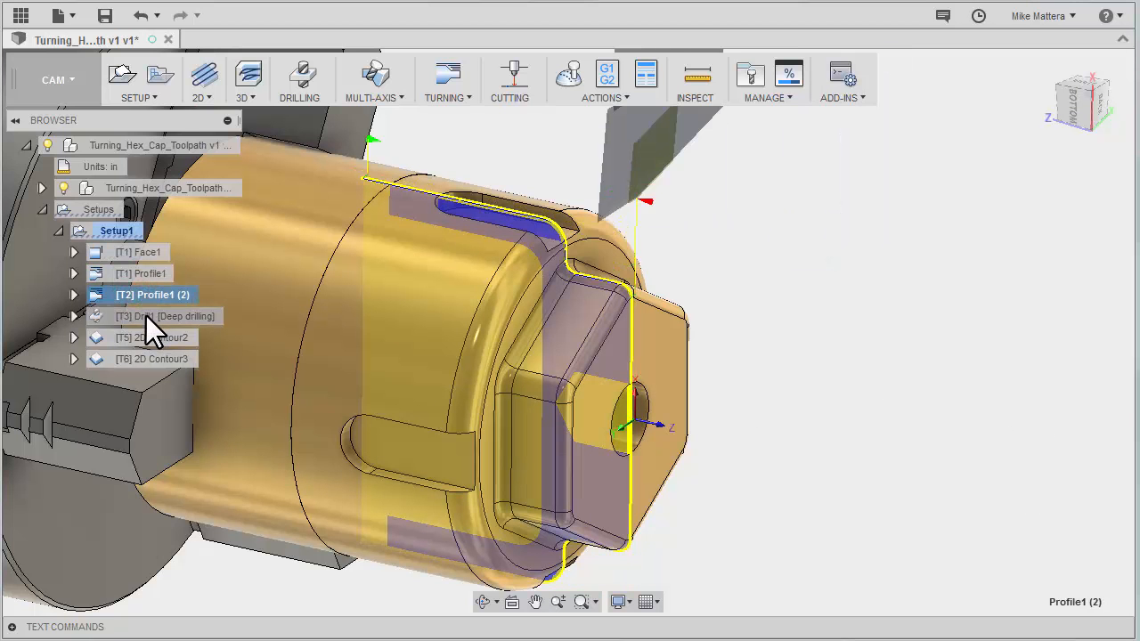
click(174, 317)
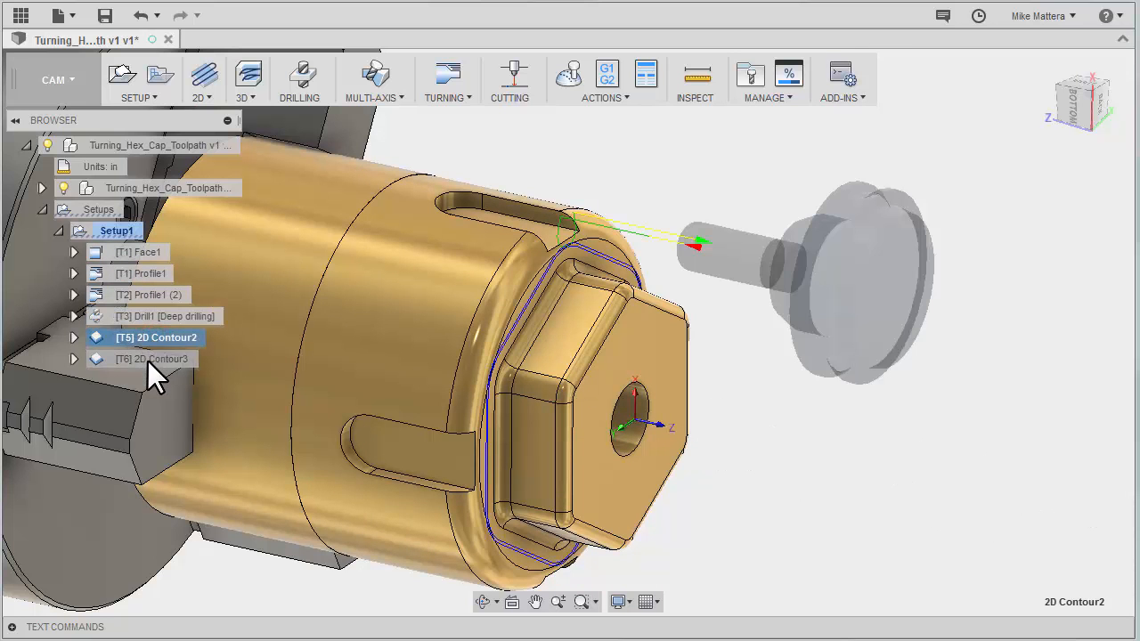
click(157, 360)
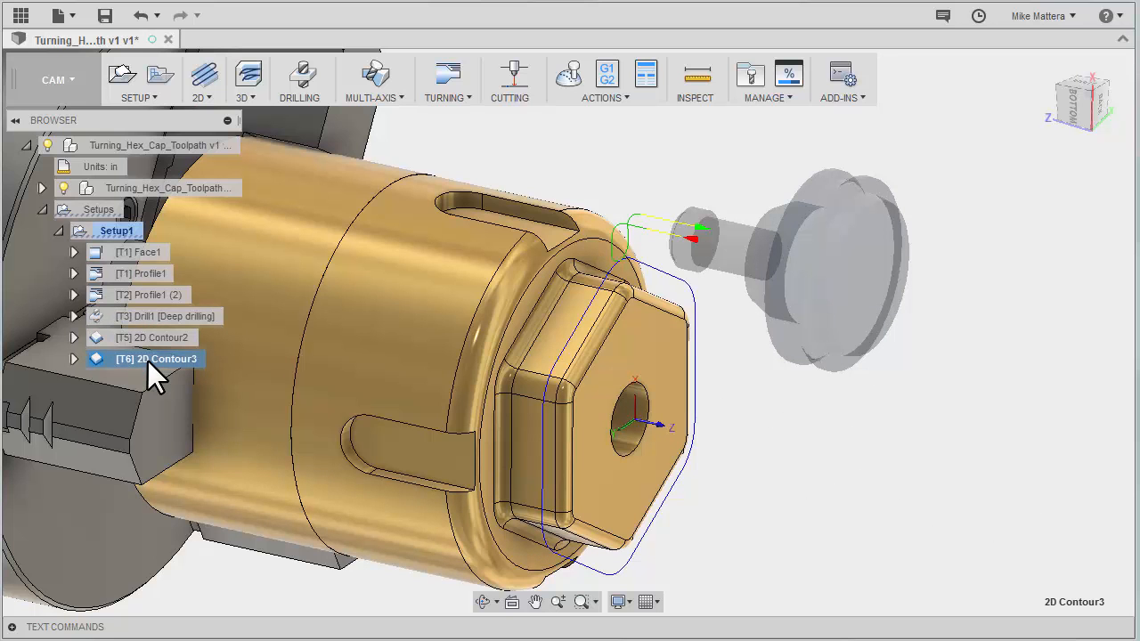
right_click(114, 232)
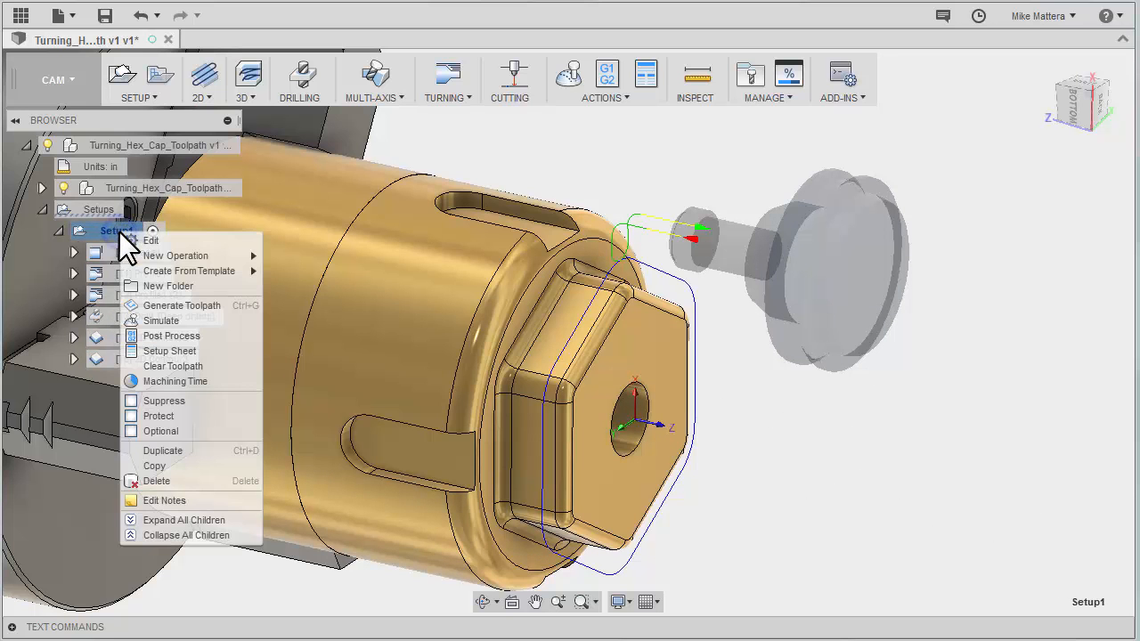
mouse_move(160, 321)
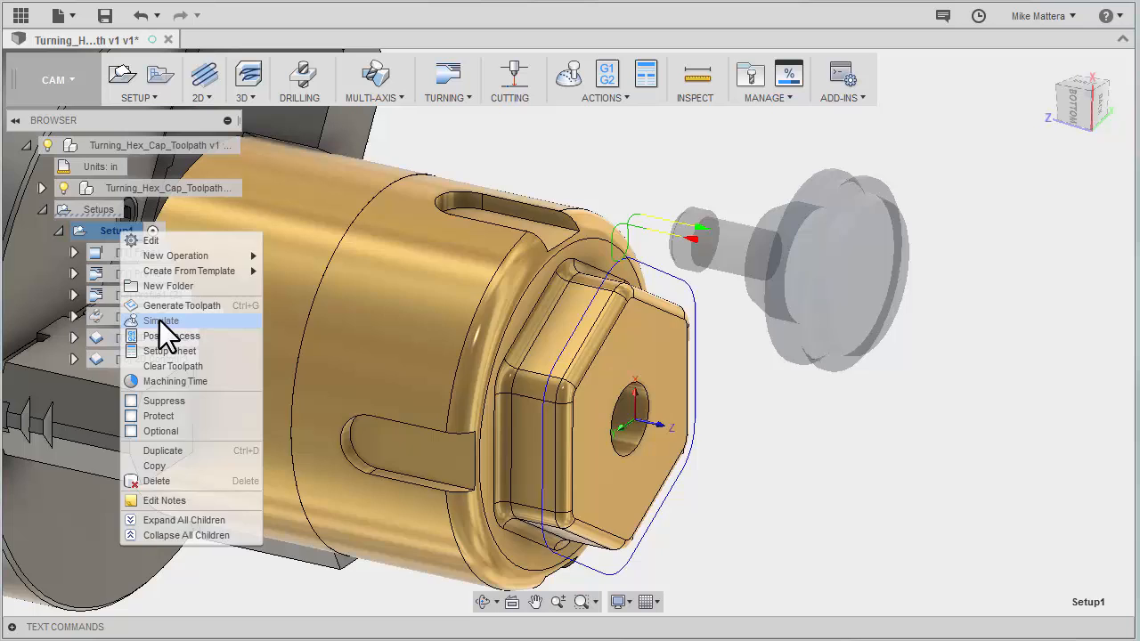
click(161, 320)
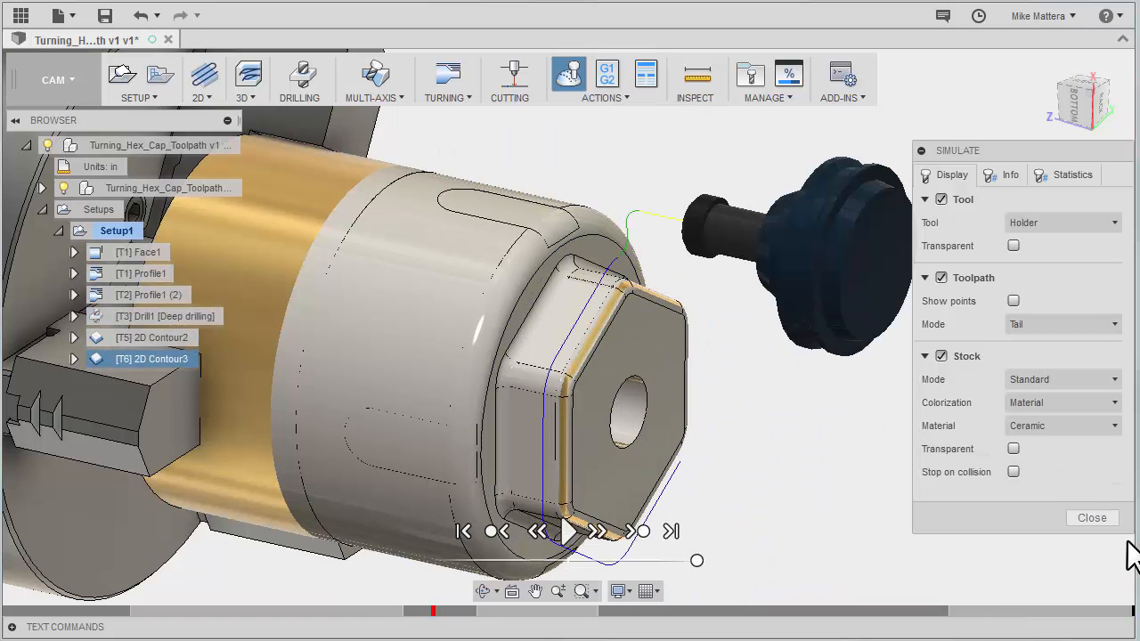
mouse_move(1092, 518)
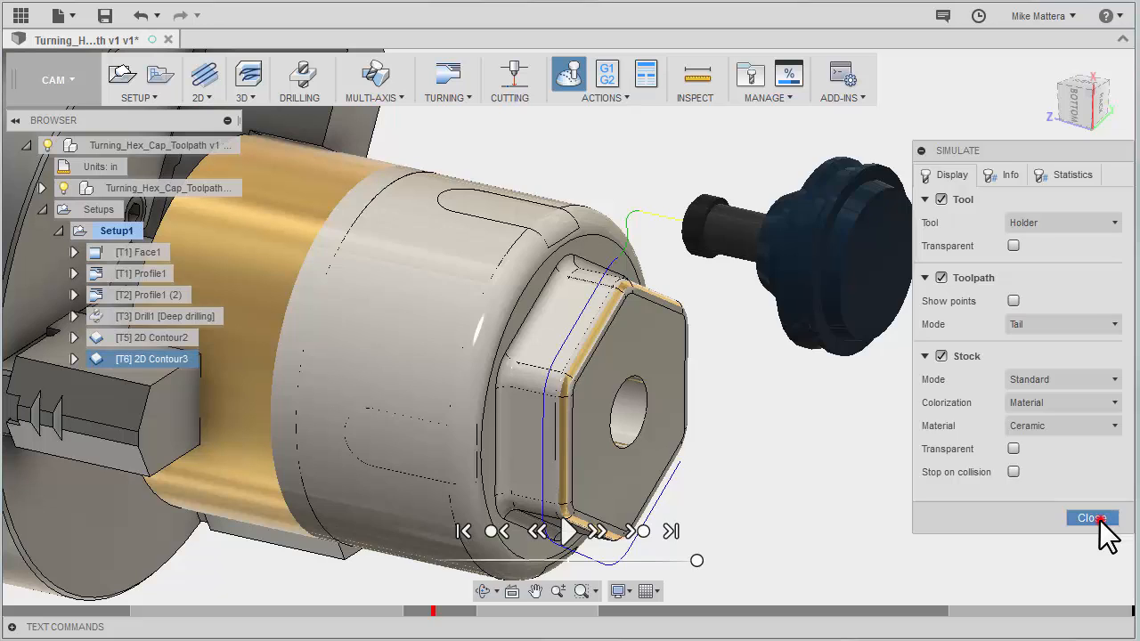
click(1092, 519)
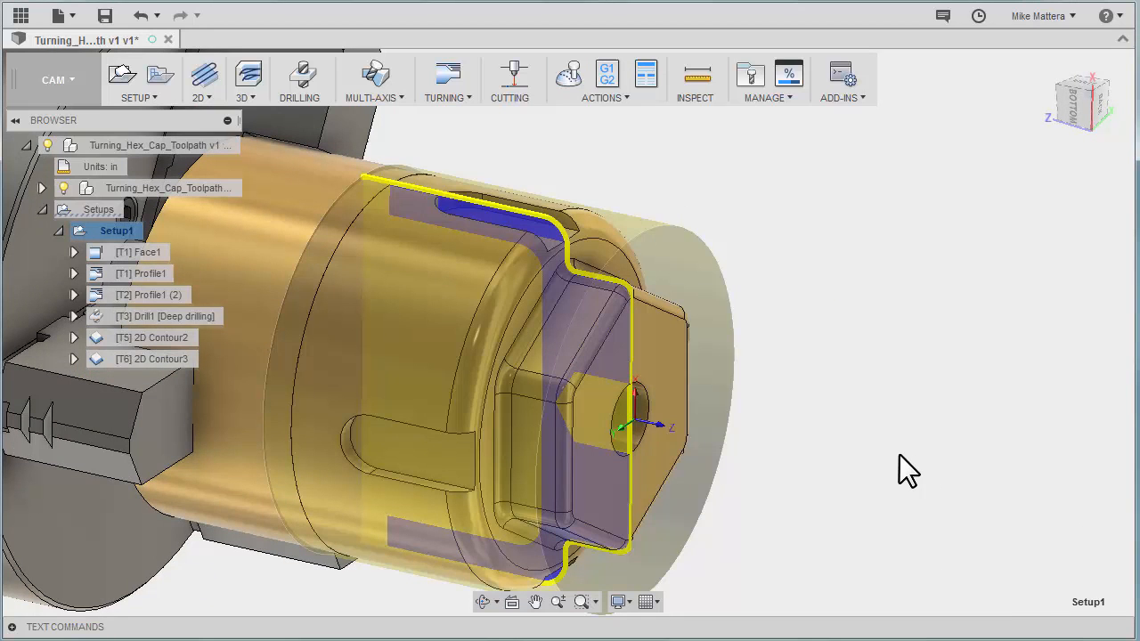
click(150, 296)
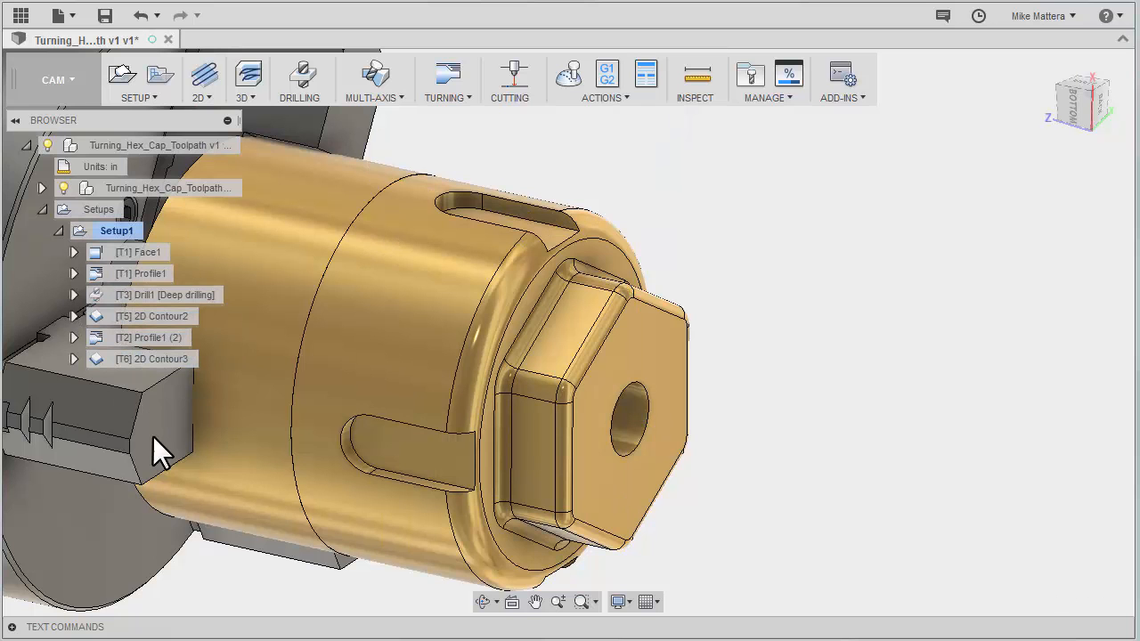
click(152, 339)
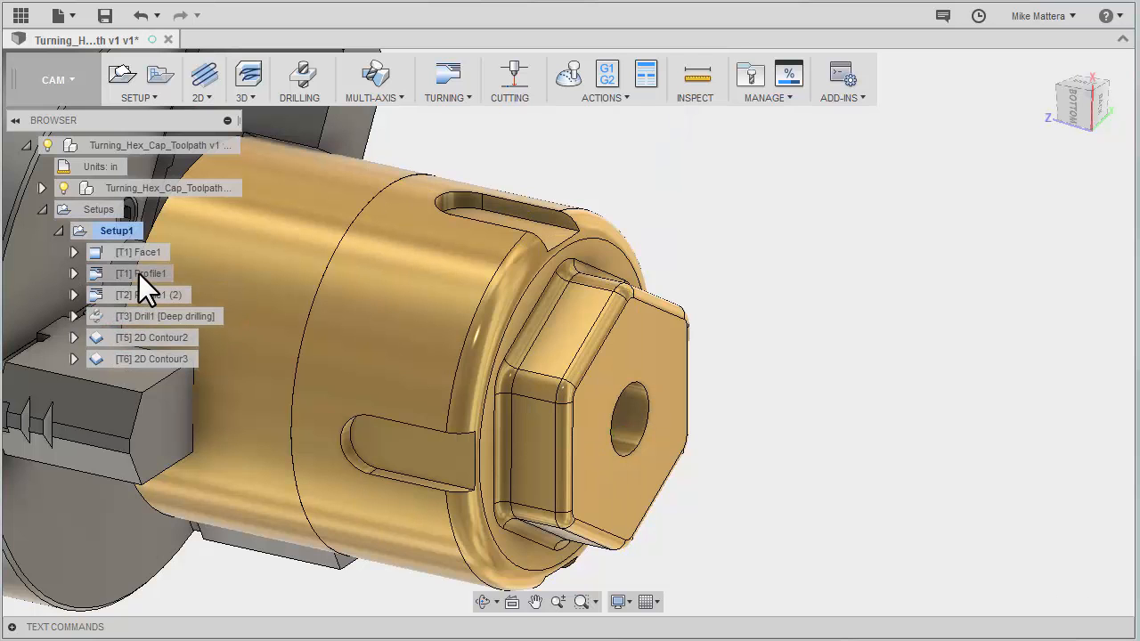
click(148, 296)
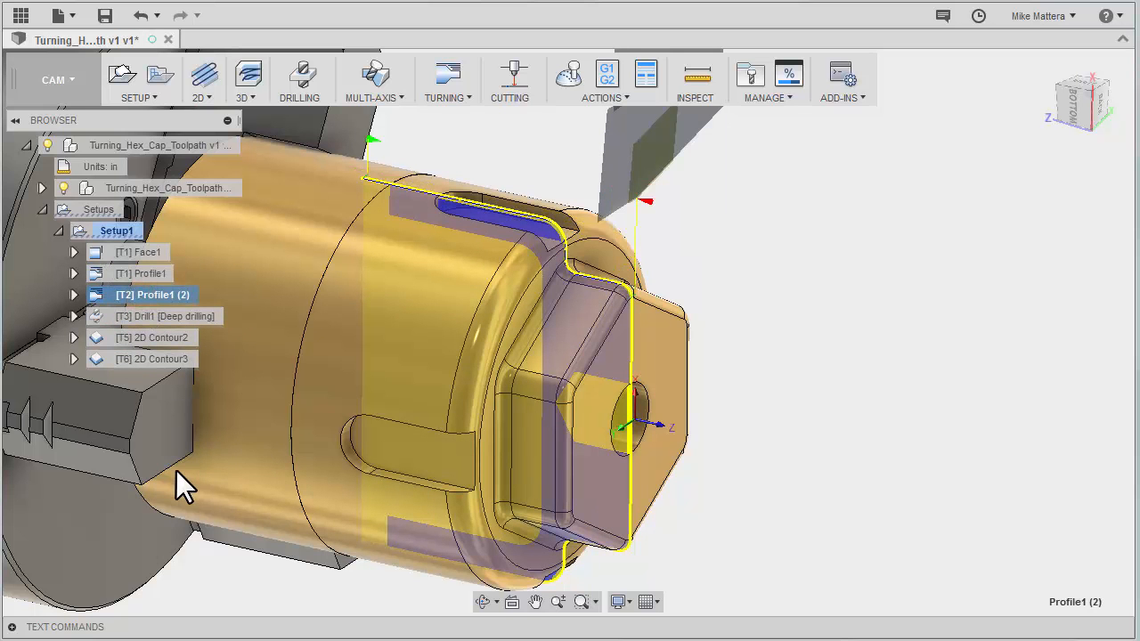
mouse_move(182, 347)
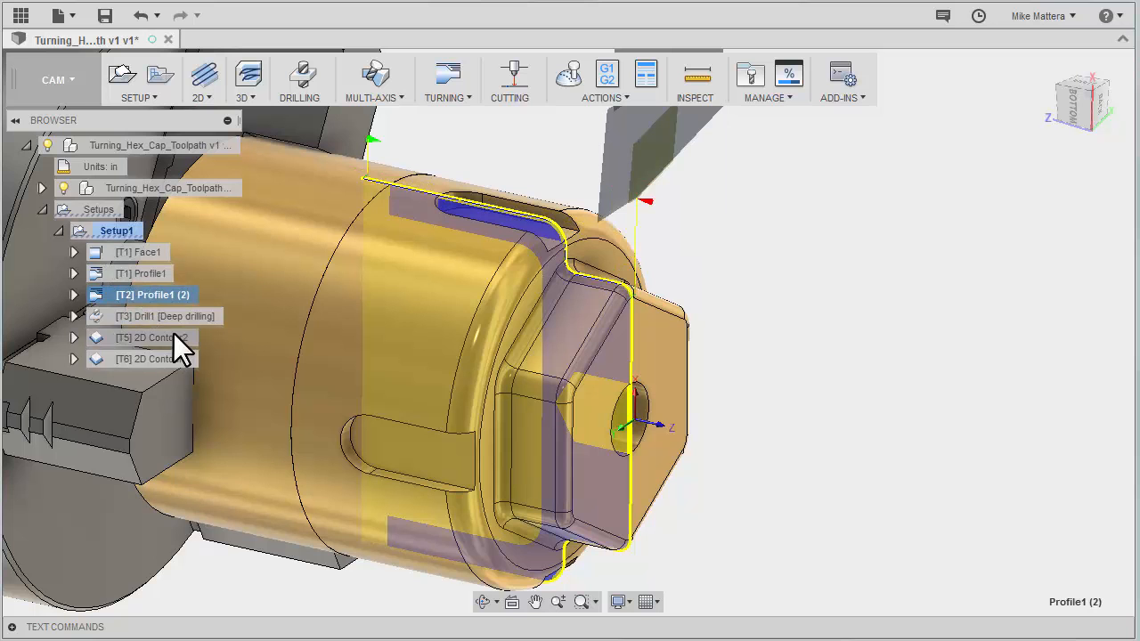